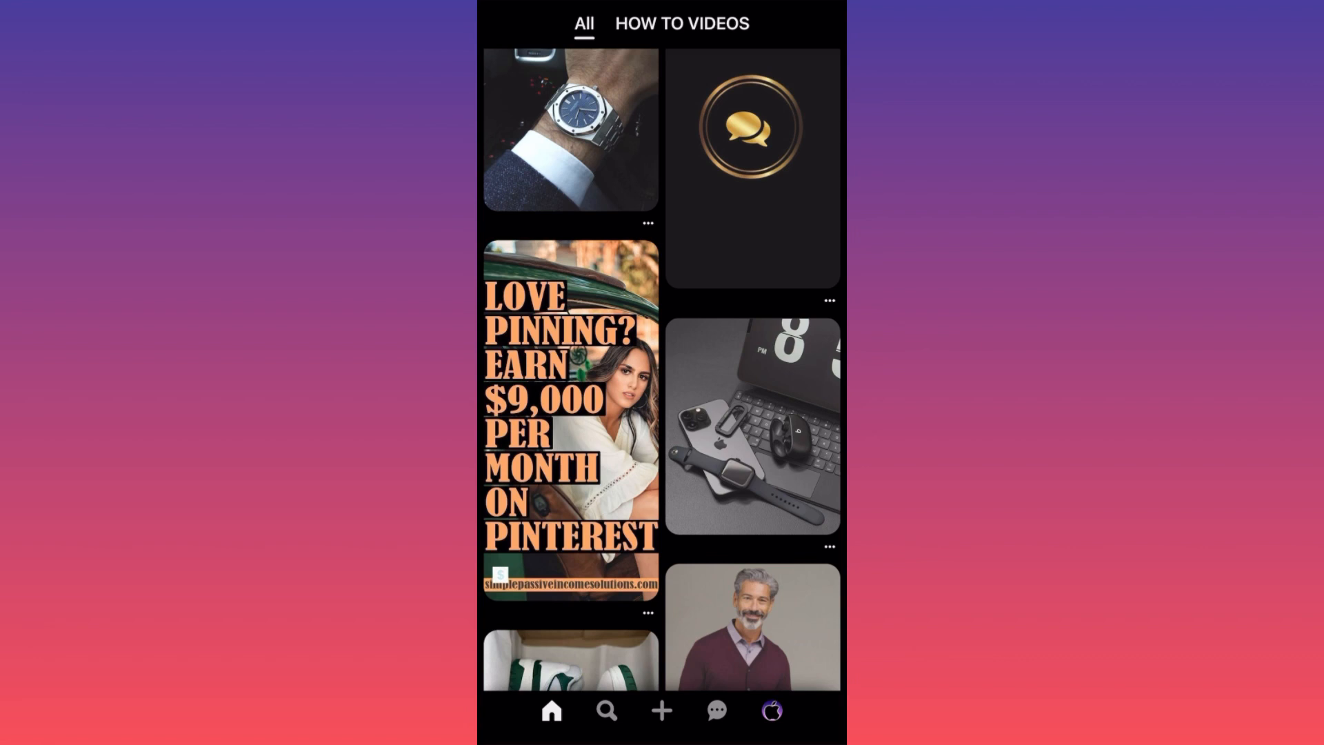
Create a new Pin with the YouTube-download tutorial image and focus its Title field.
{"action": "left_click", "coordinate": [660, 708]}
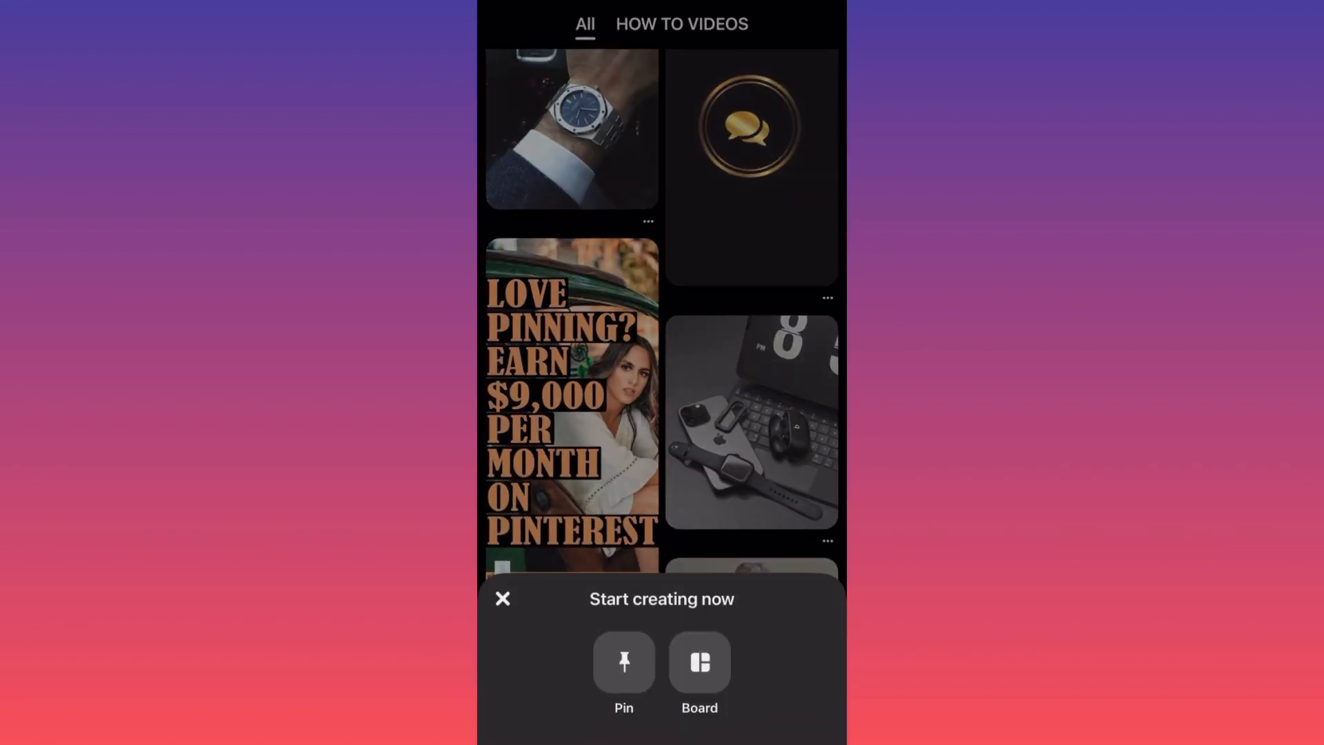
{"action": "left_click", "coordinate": [623, 661]}
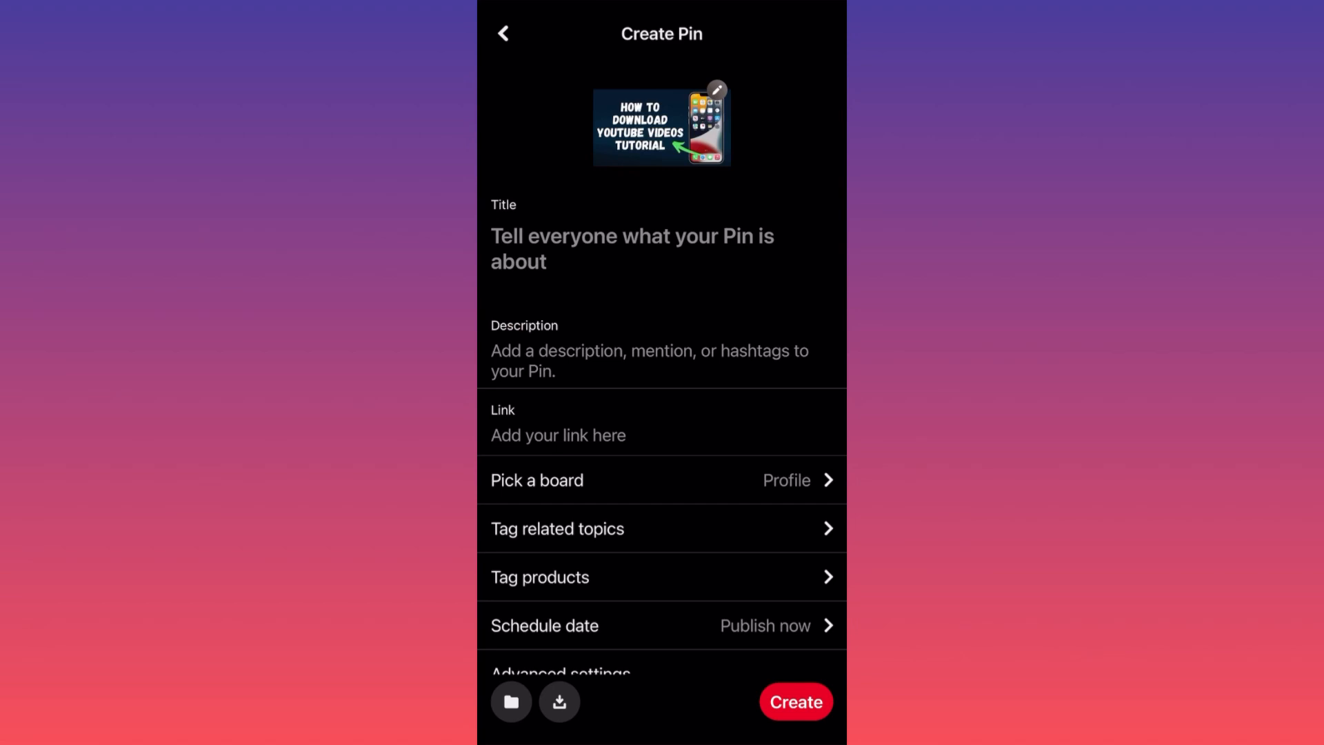
{"action": "left_click", "coordinate": [632, 248]}
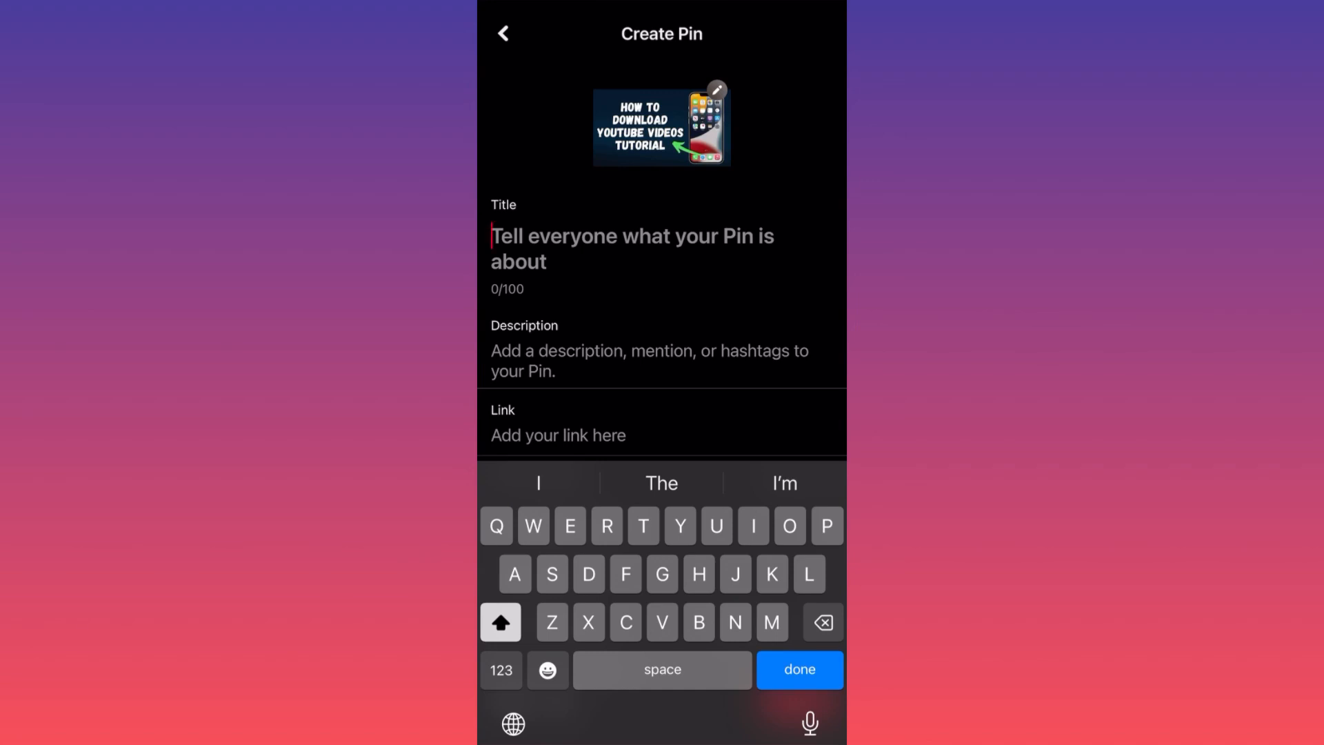
Enter the Pin title 'How to download YouTube video'.
{"action": "type", "text": "How to d"}
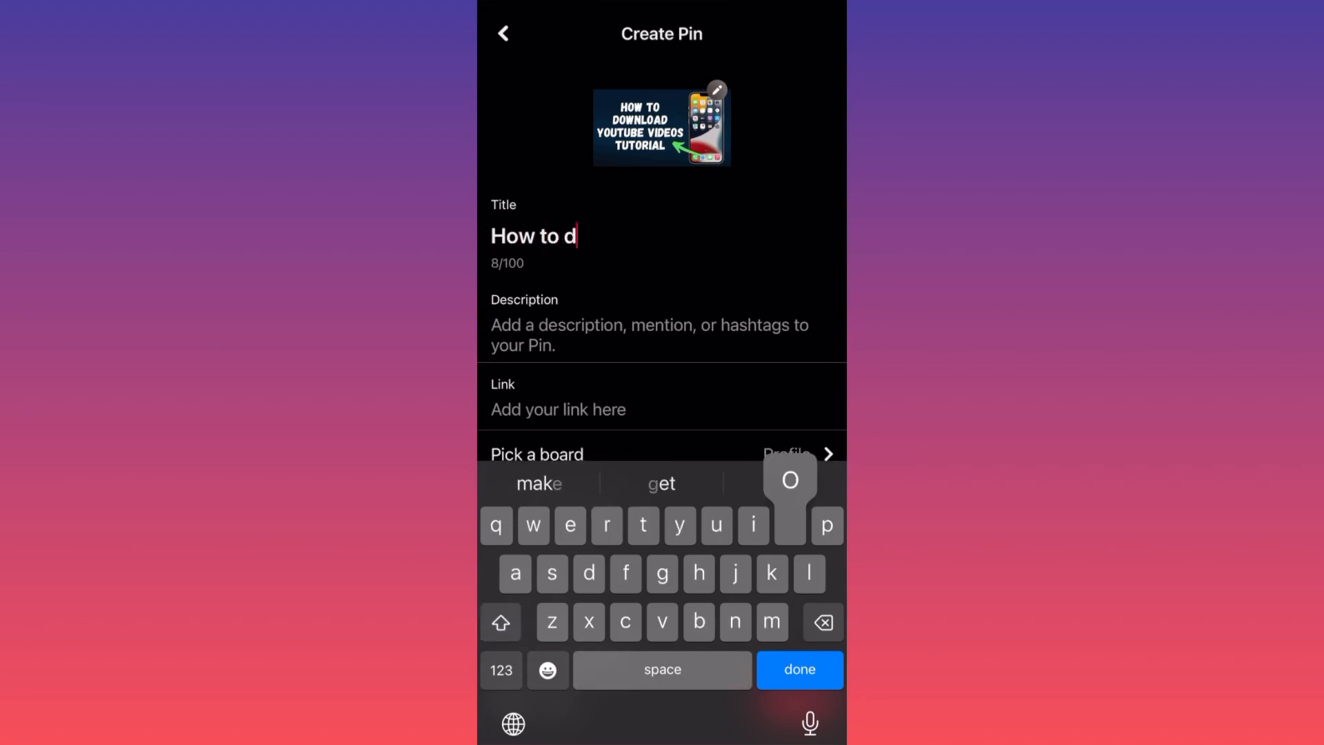
{"action": "type", "text": "ownload"}
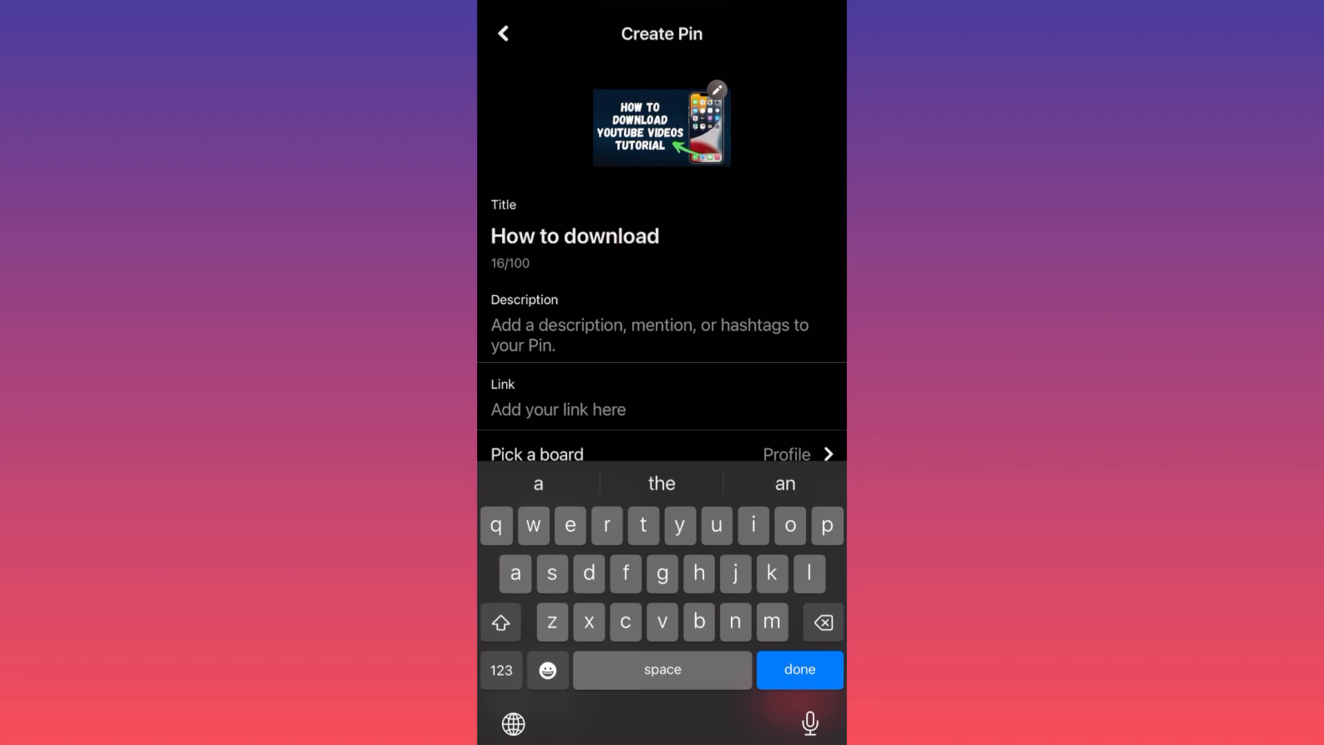
{"action": "type", "text": "yout"}
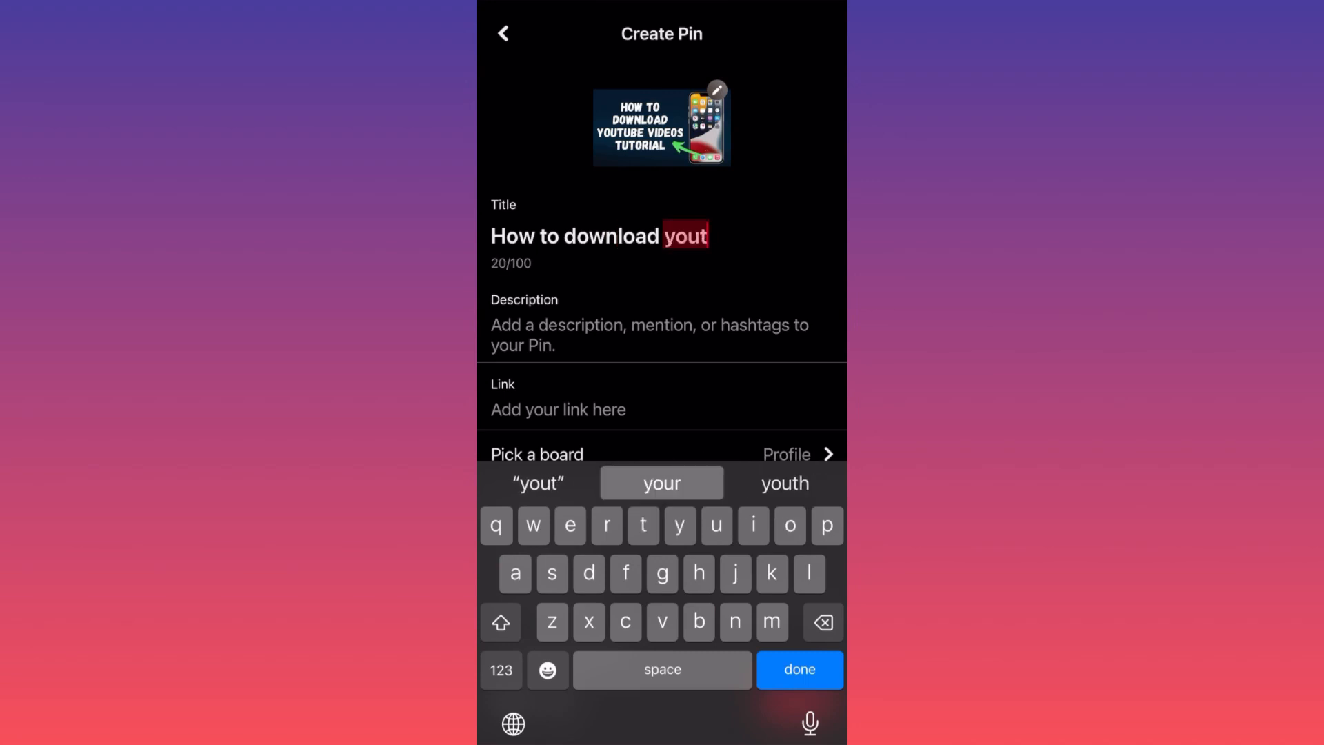
{"action": "left_click", "coordinate": [662, 483]}
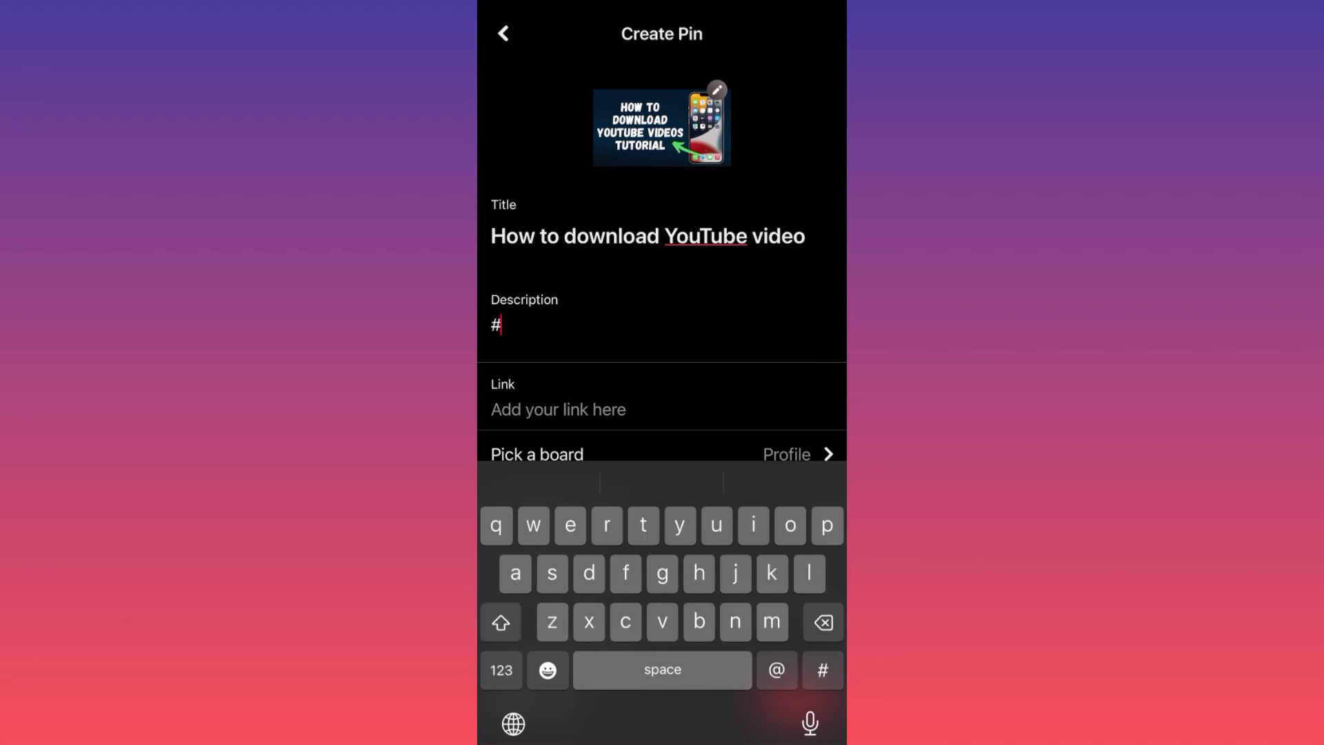
Write the description 'Learn how to download a YouTube video'.
{"action": "key", "text": "backspace"}
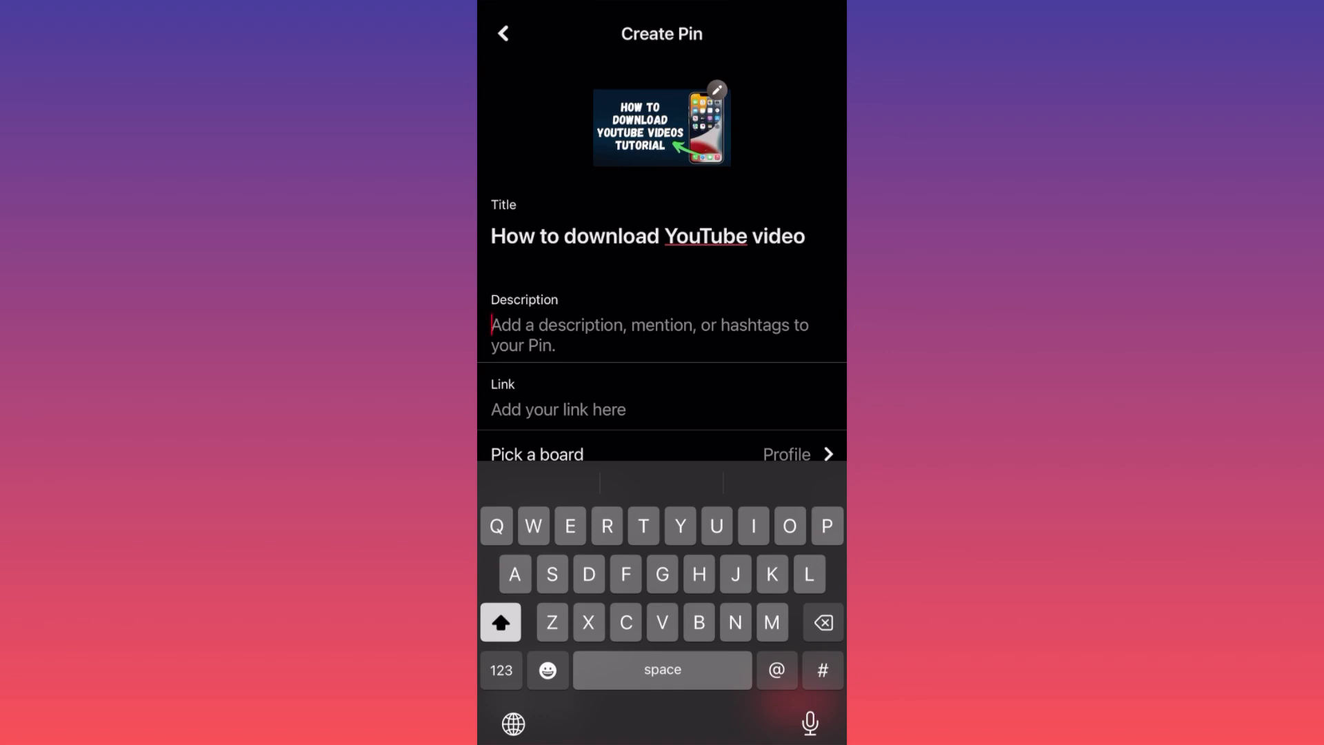
{"action": "type", "text": "Learn how t"}
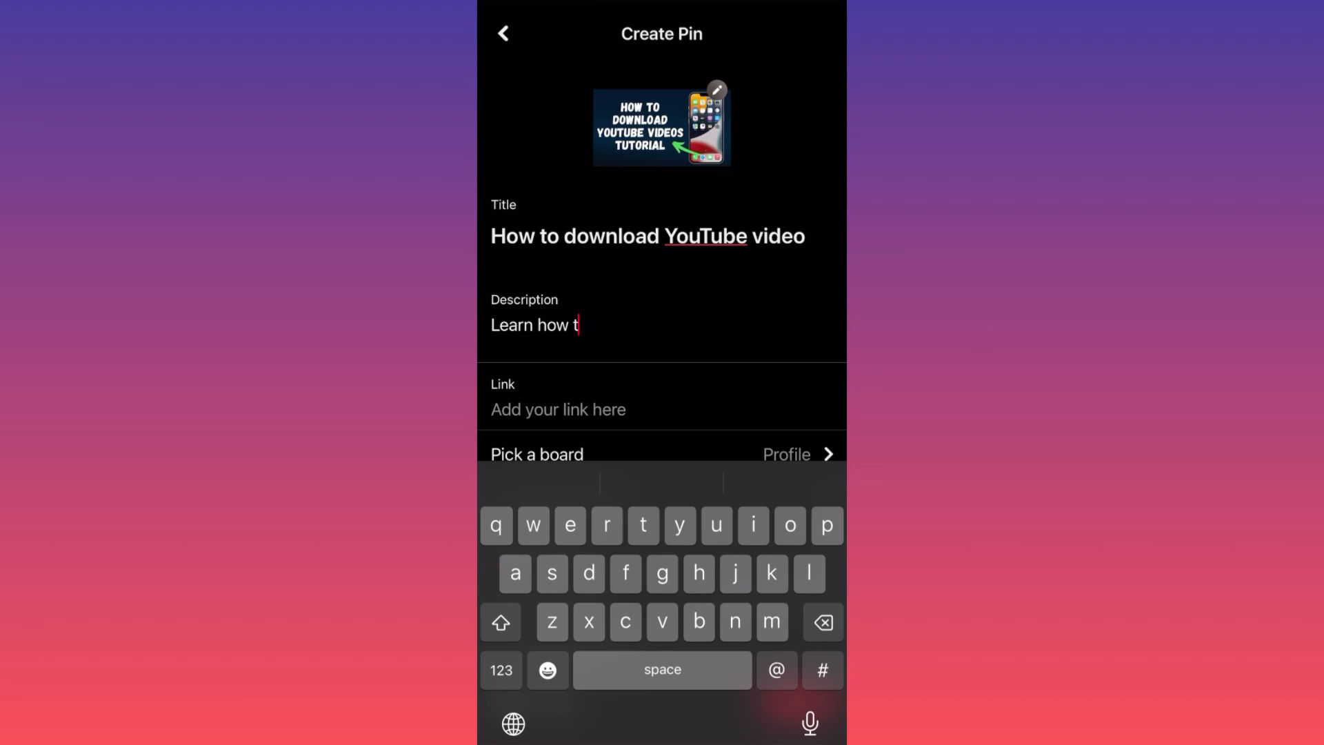
{"action": "type", "text": "o download"}
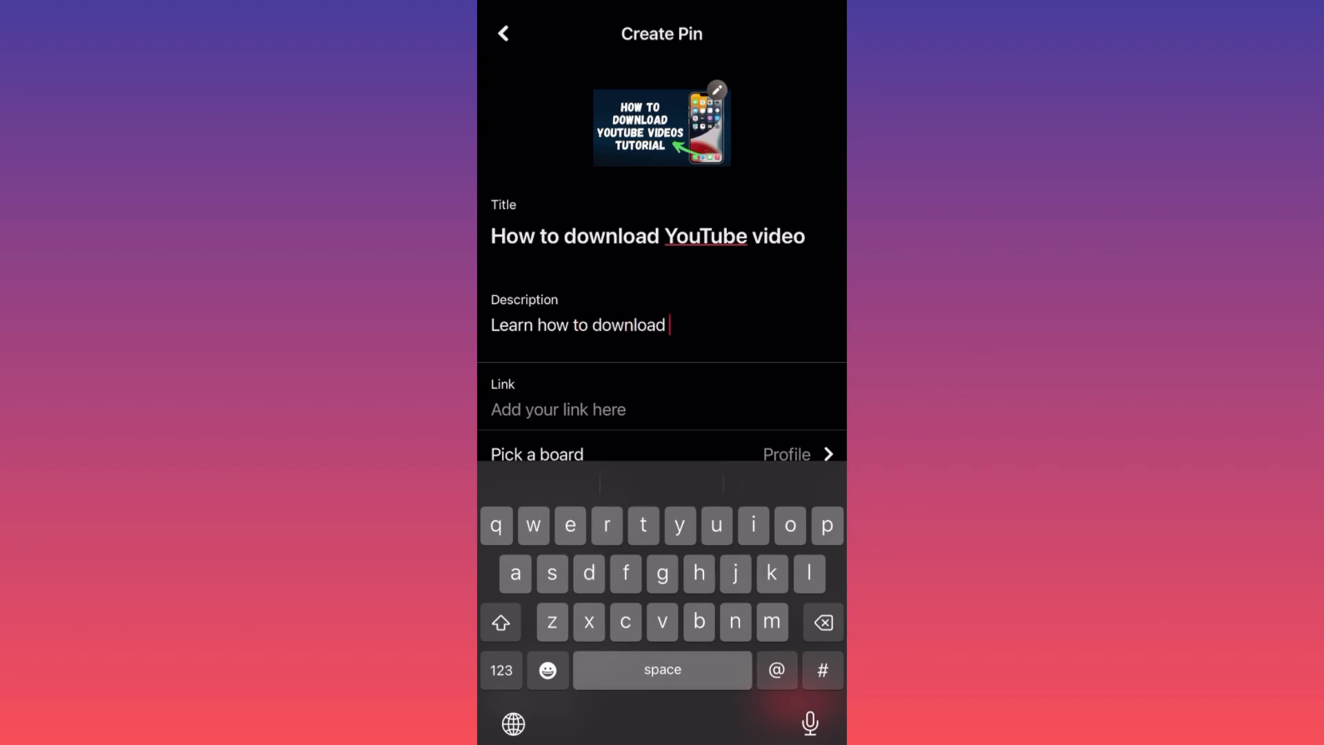
{"action": "type", "text": "a you"}
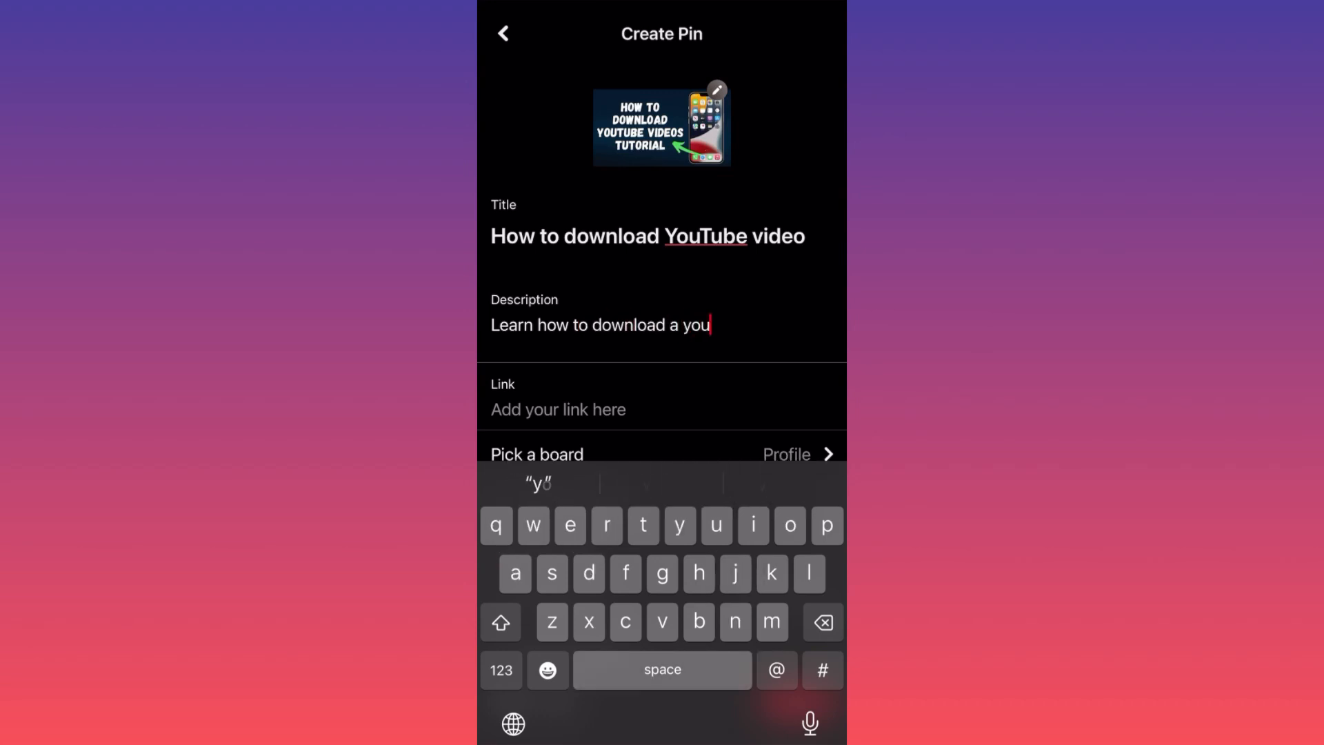
{"action": "type", "text": "tube"}
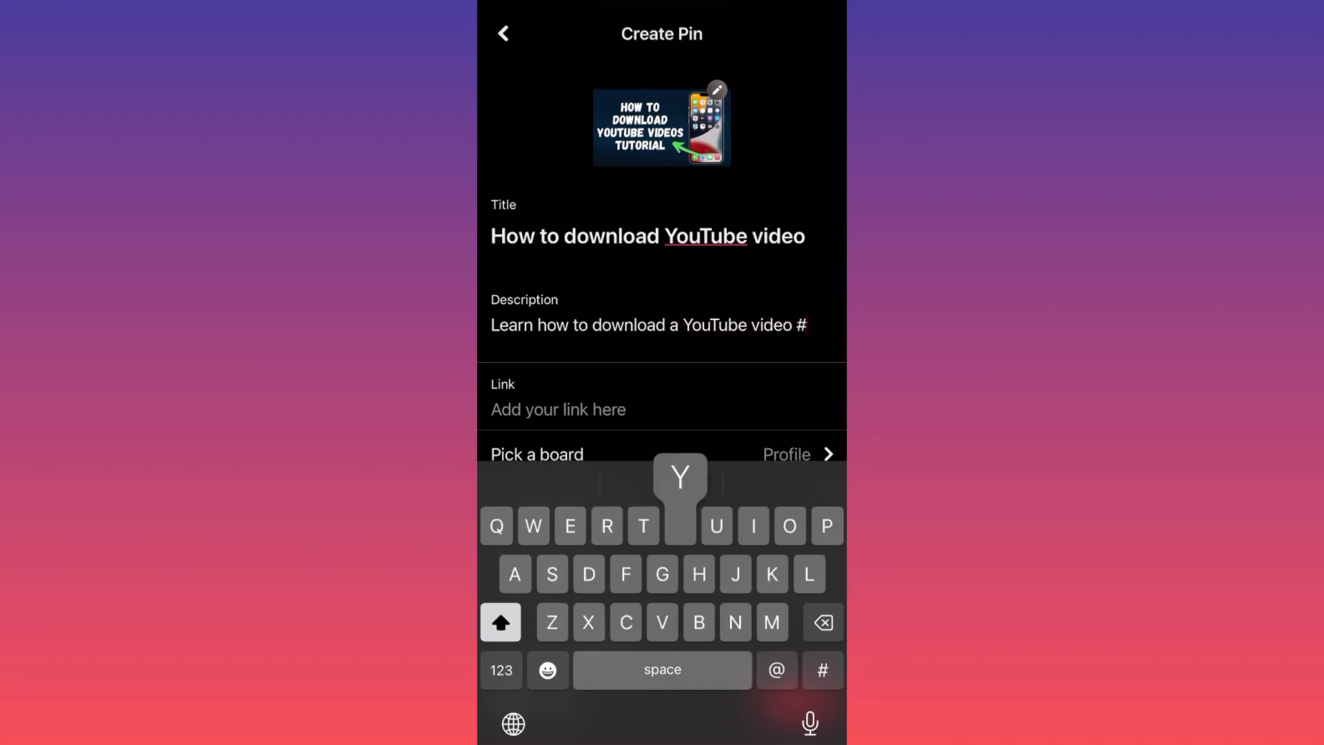
Add the hashtags #youtube and #youtubevideoideas from the suggestions.
{"action": "type", "text": "Yo"}
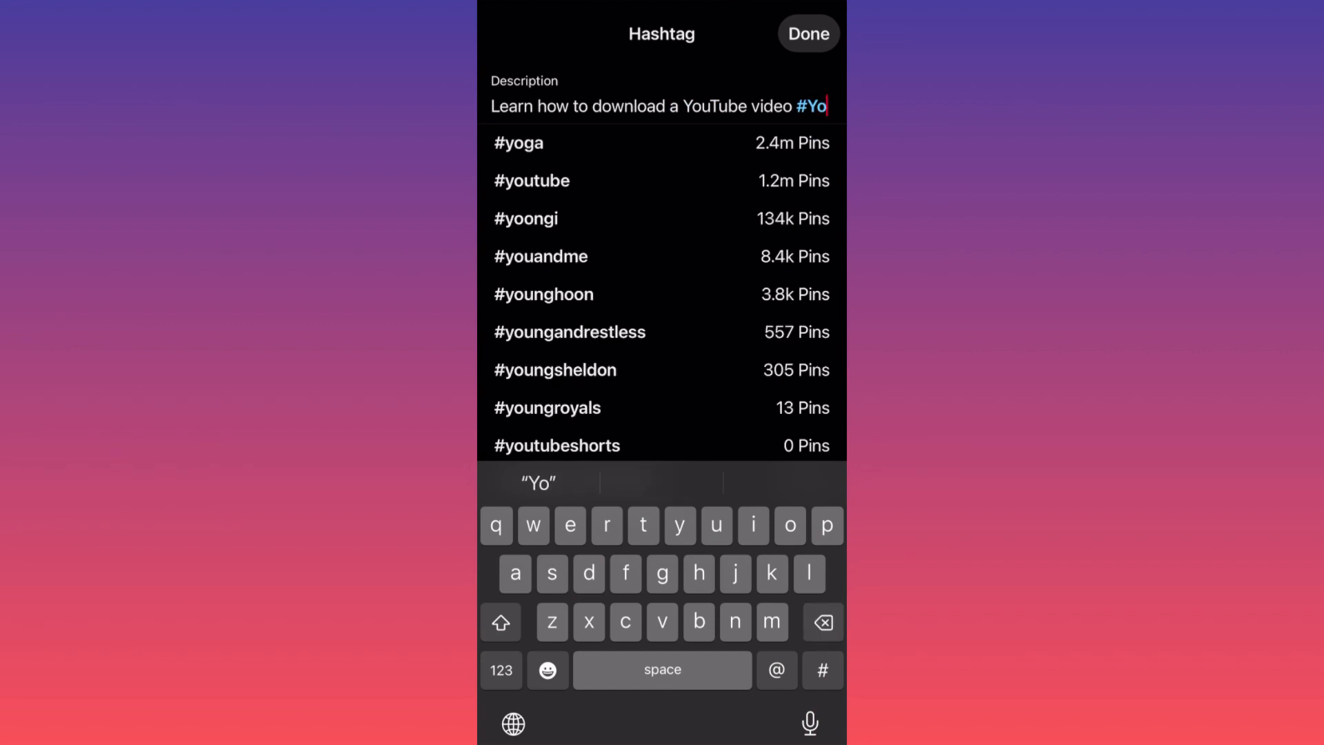
{"action": "type", "text": "utube #Yo"}
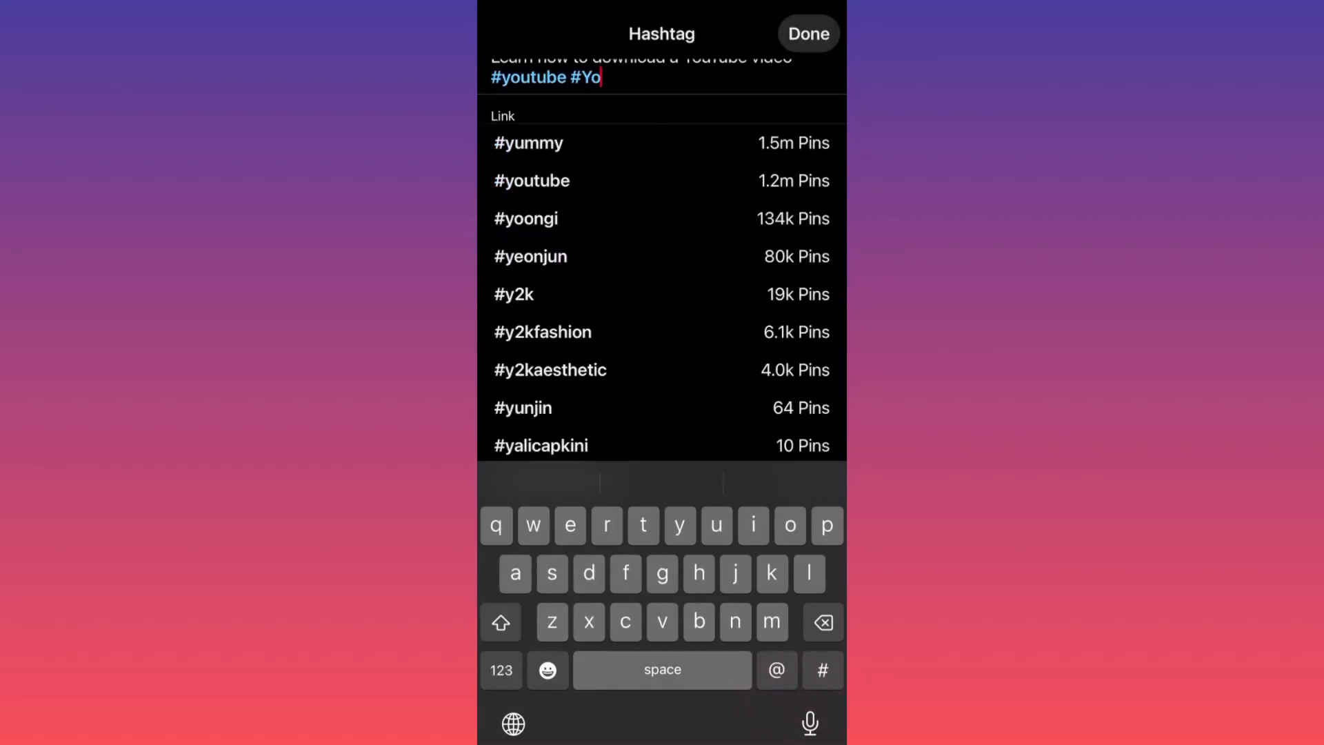
{"action": "type", "text": "utube"}
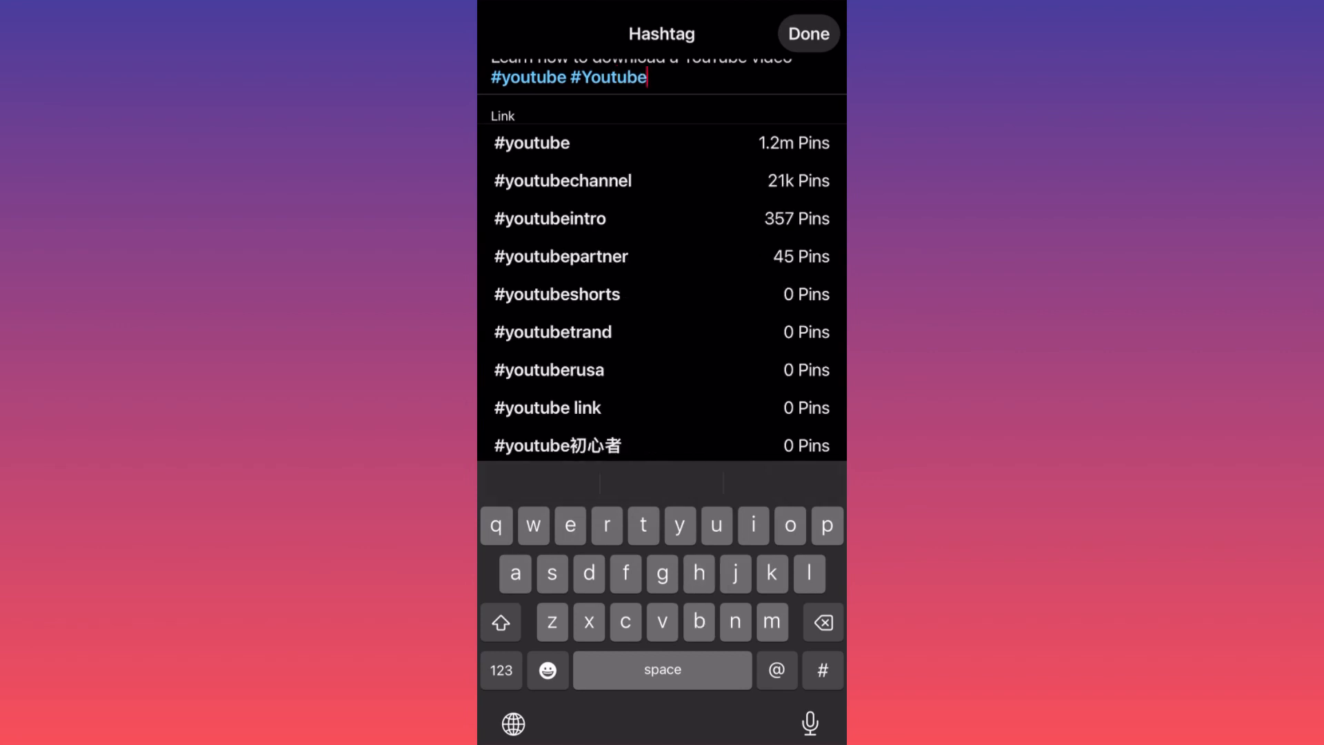
{"action": "type", "text": "videoideas"}
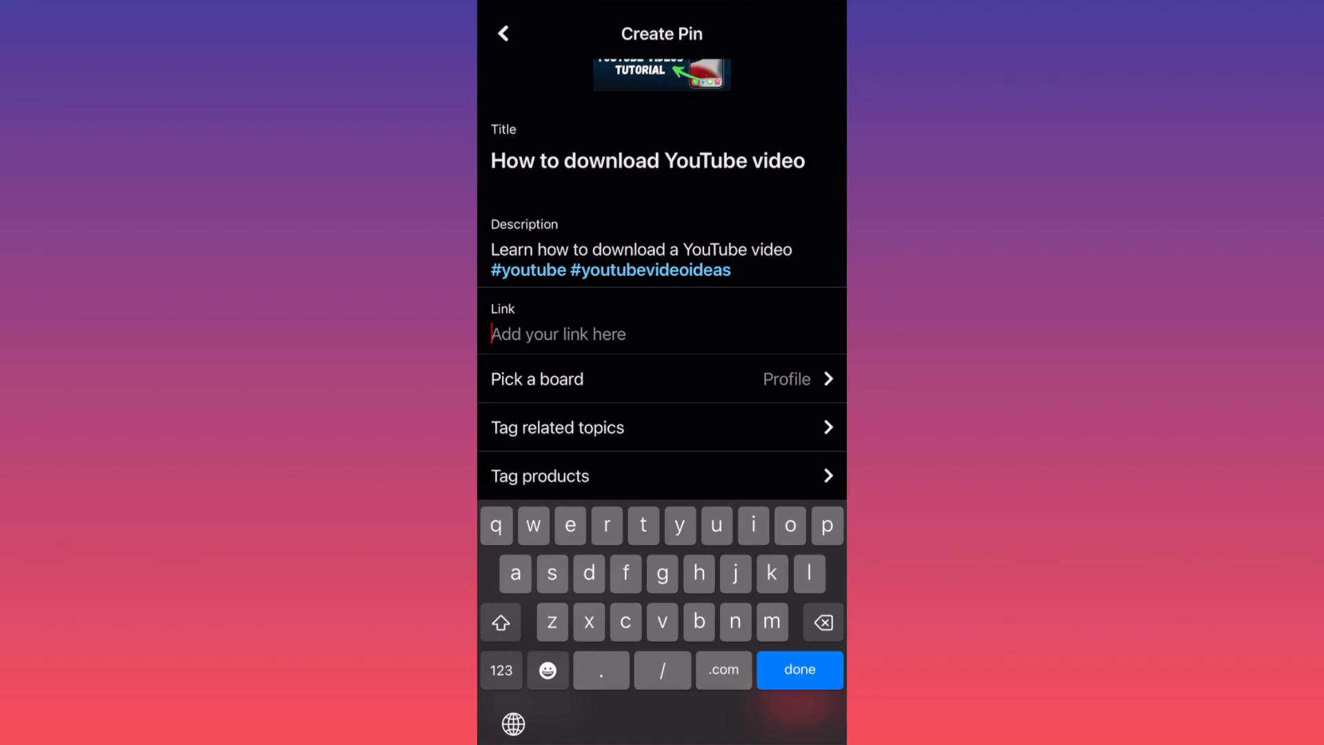
Paste the youtu.be video URL as the Pin's link and confirm it without the invalid-URL error.
{"action": "type", "text": "How to Download YouTube Videos Tutorial (2024 Update) Full Guide https://youtu.be/xePOSV9xbrQ"}
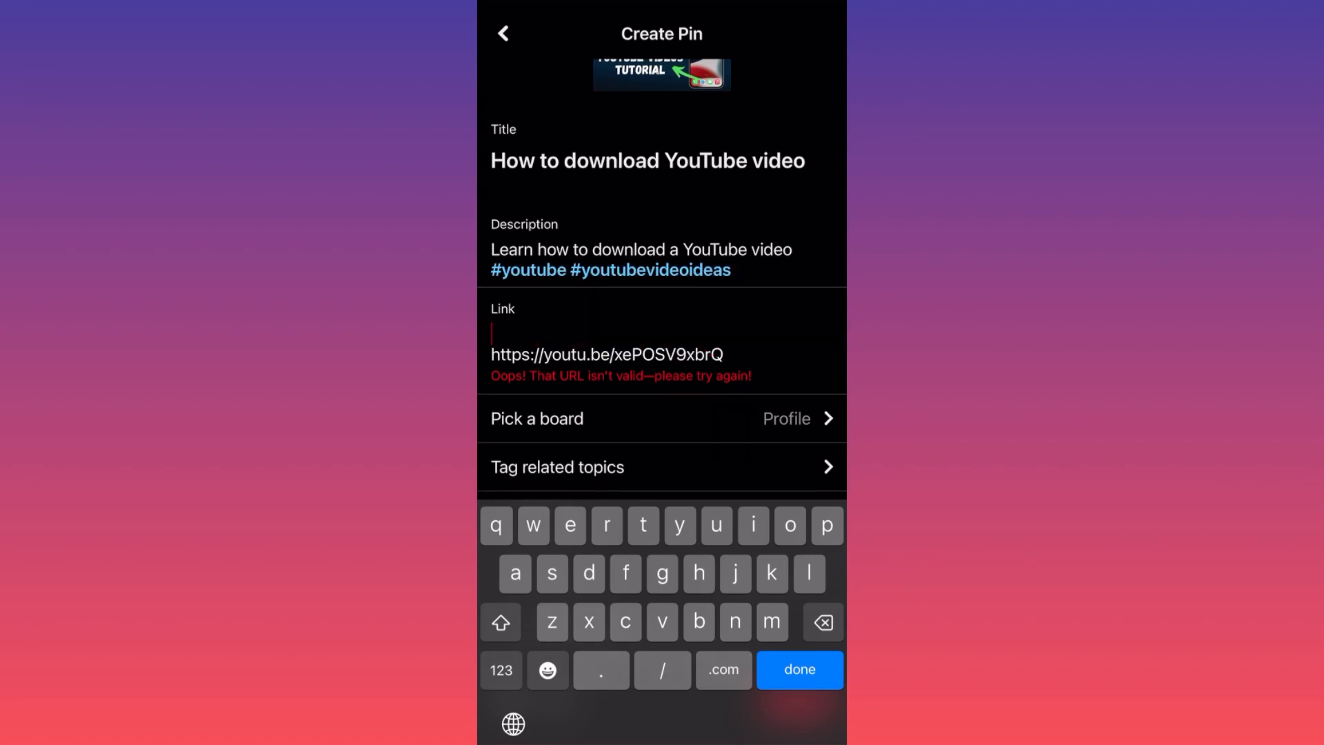
{"action": "left_click", "coordinate": [798, 670]}
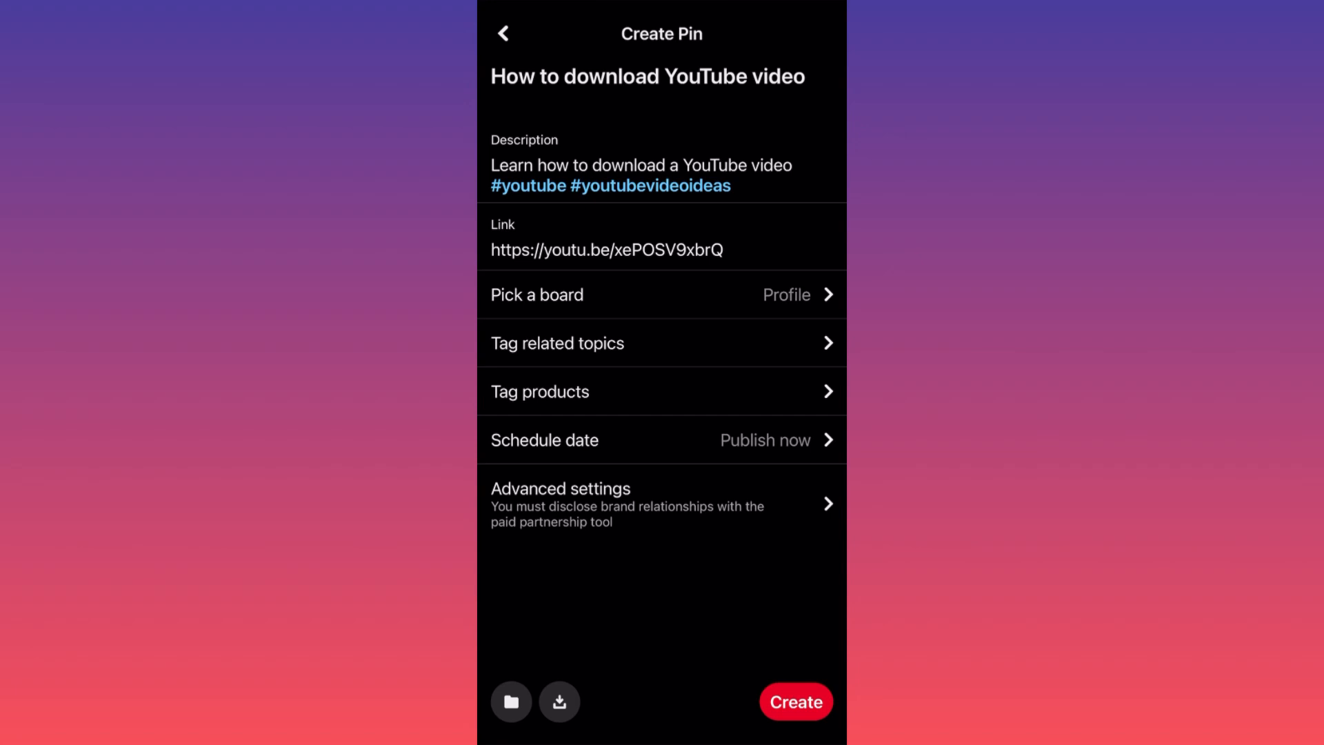
{"action": "left_click", "coordinate": [661, 439]}
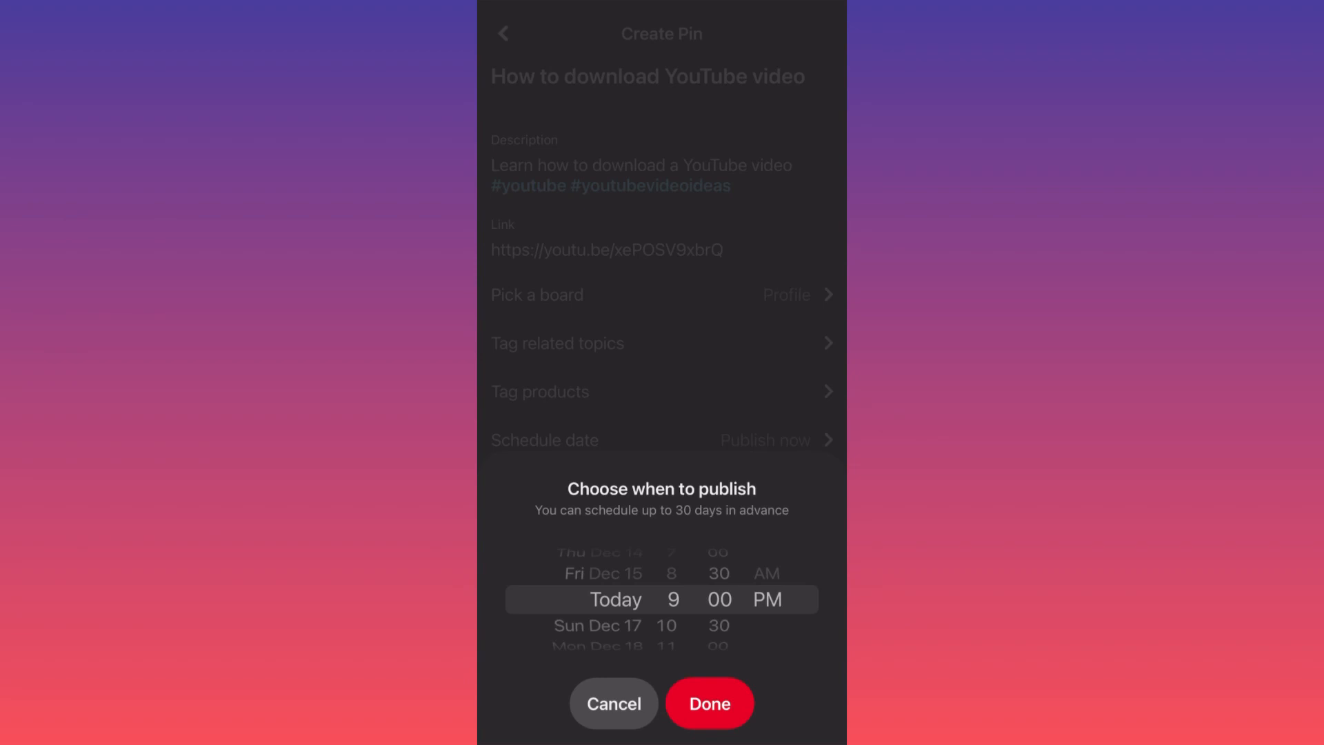
{"action": "left_click", "coordinate": [612, 702]}
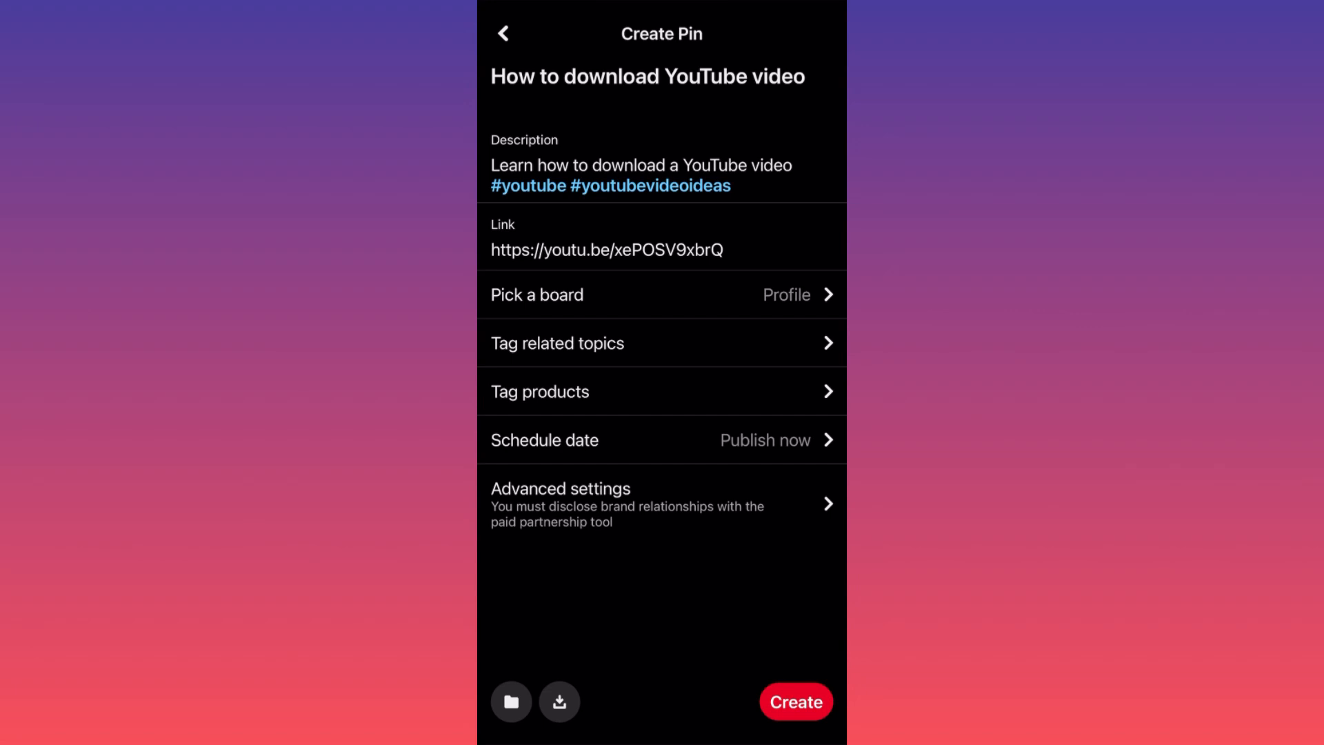
Create the Pin and acknowledge the 'Your Pin published!' confirmation.
{"action": "left_click", "coordinate": [795, 701]}
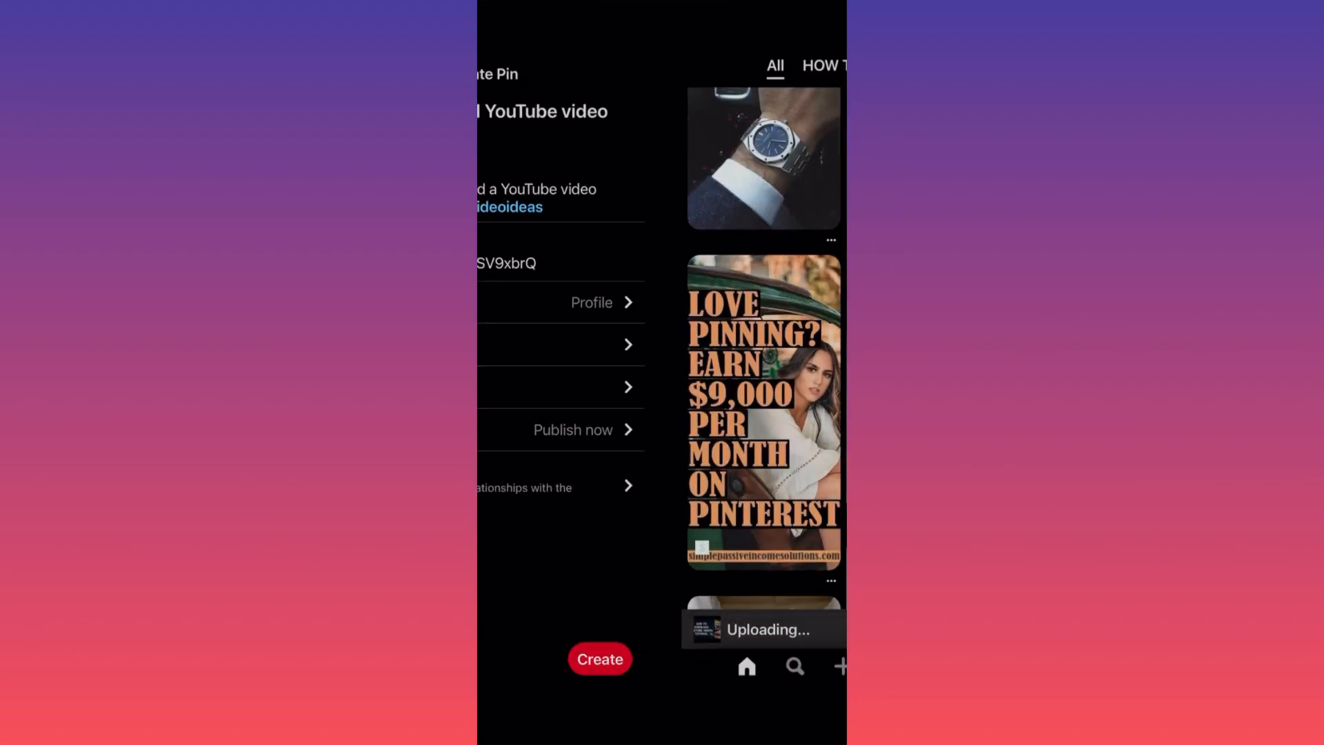
{"action": "left_click", "coordinate": [599, 659]}
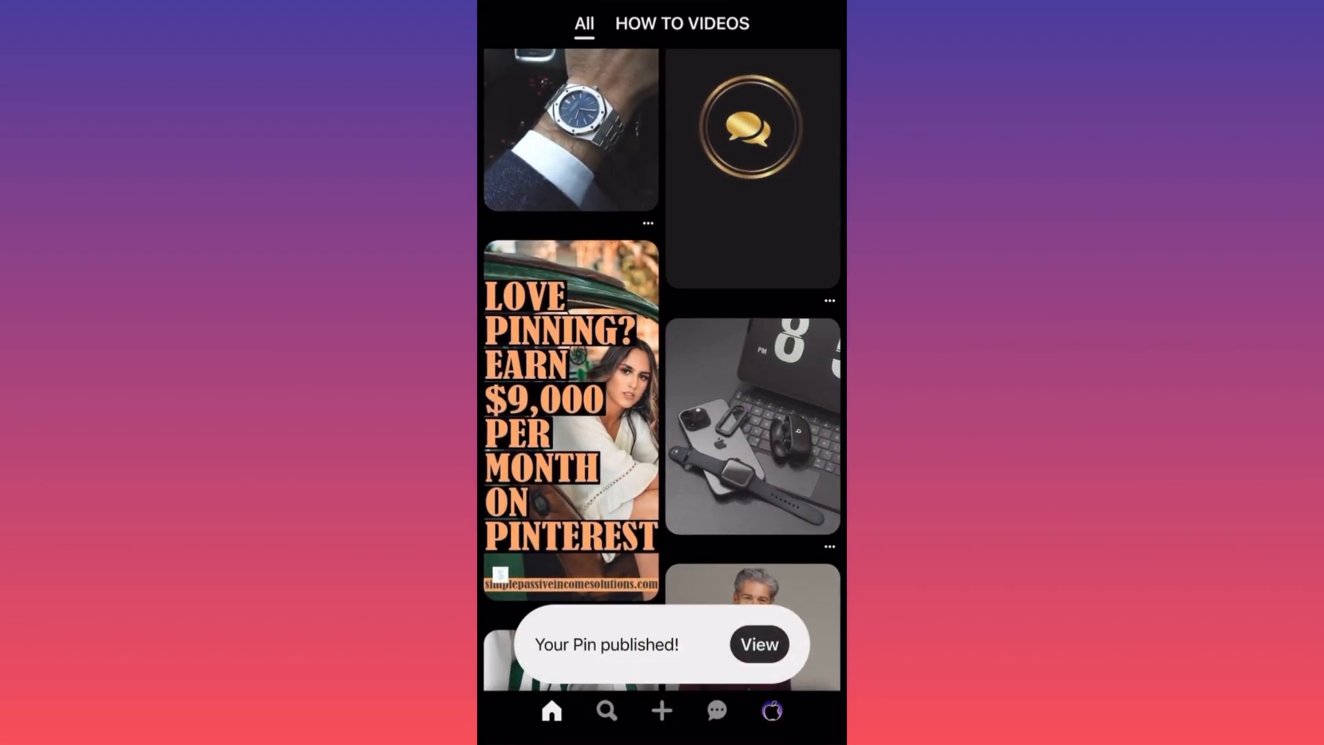